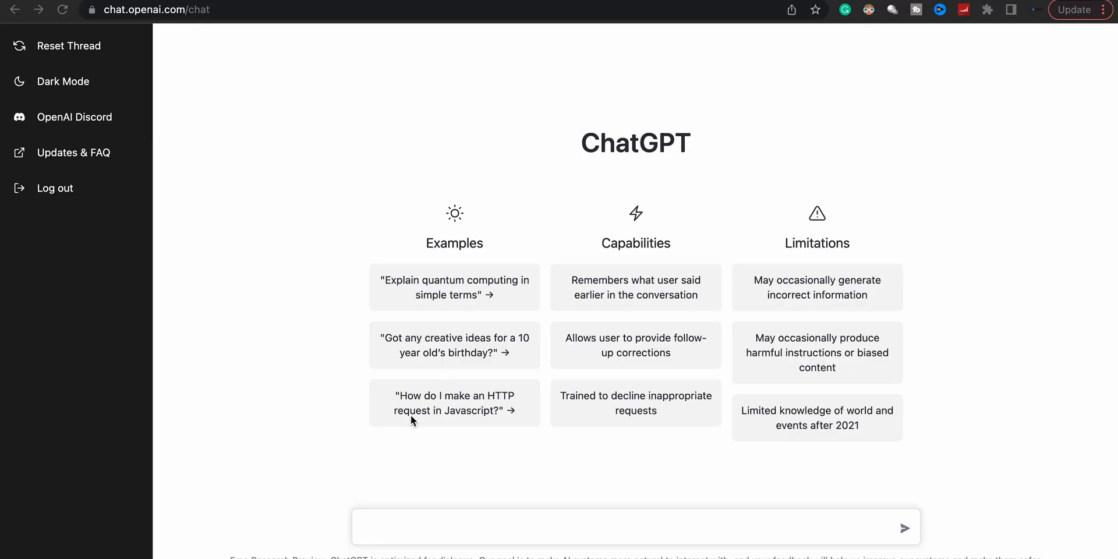
{"action": "mouse_move", "coordinate": [734, 393]}
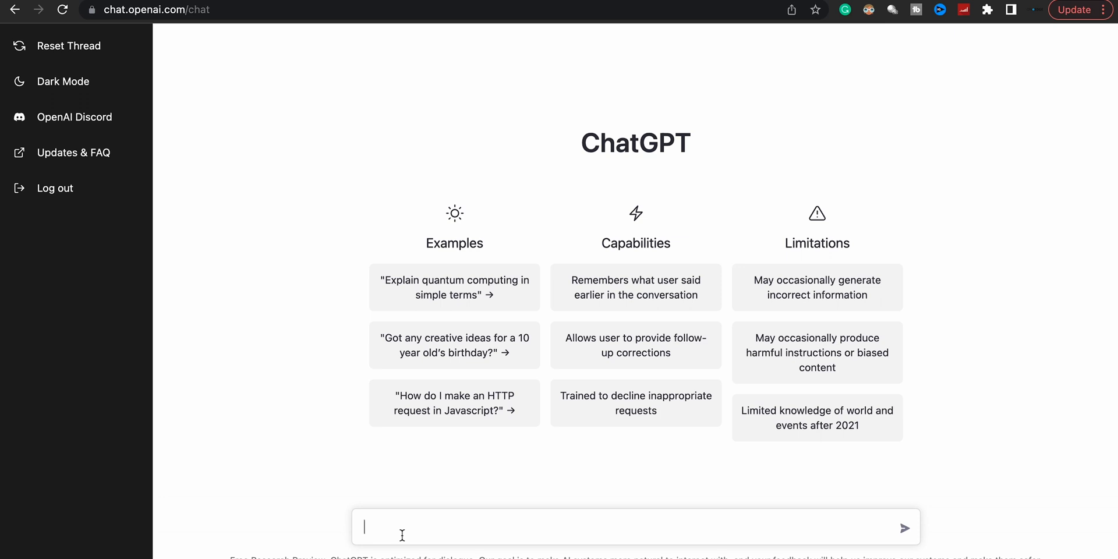
- Send the question 'how can ai help content creators' to ChatGPT
{"action": "type", "text": "how can"}
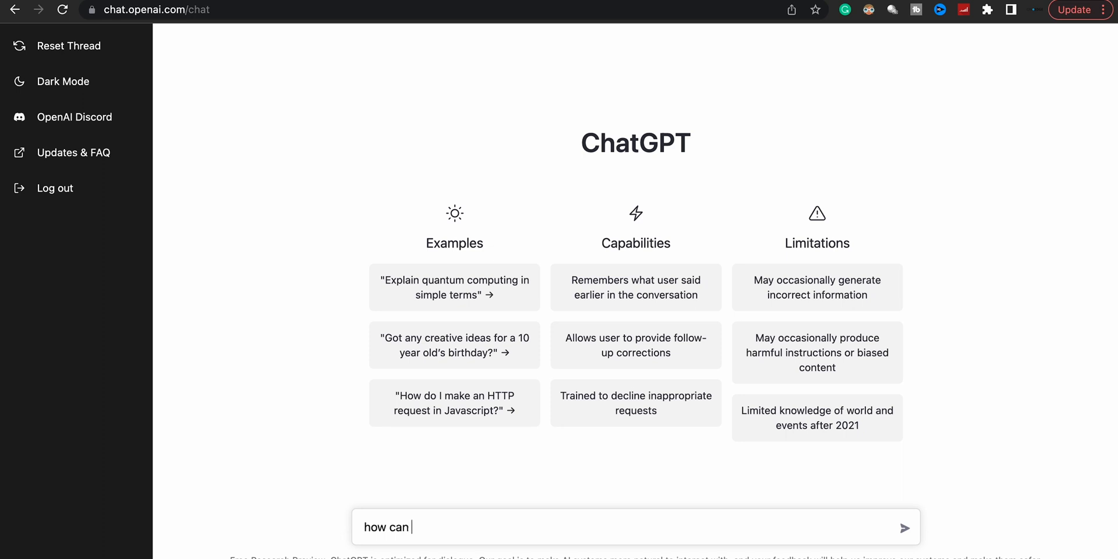
{"action": "type", "text": "ai he"}
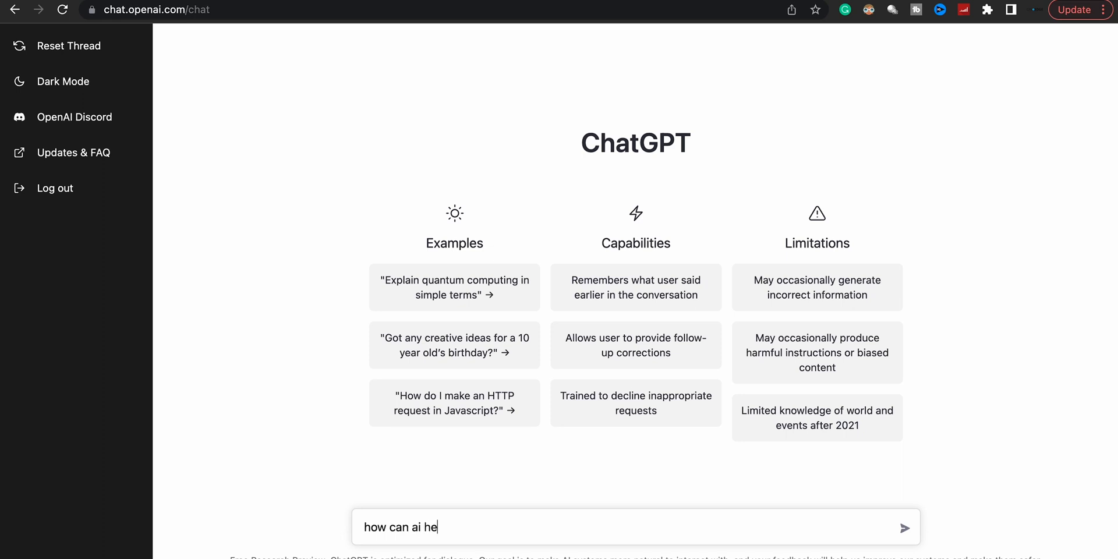
{"action": "type", "text": "lp co"}
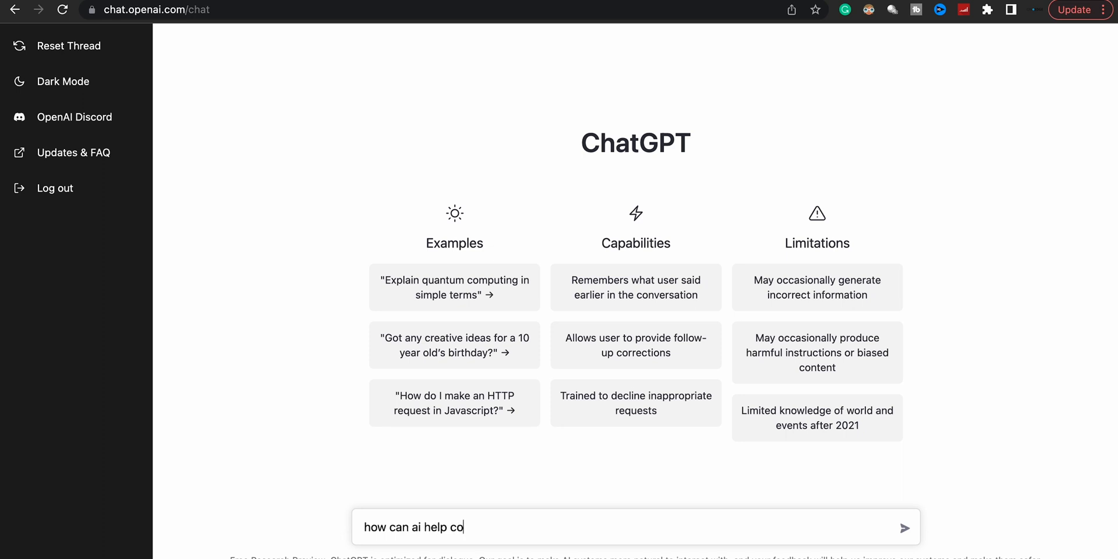
{"action": "type", "text": "nten"}
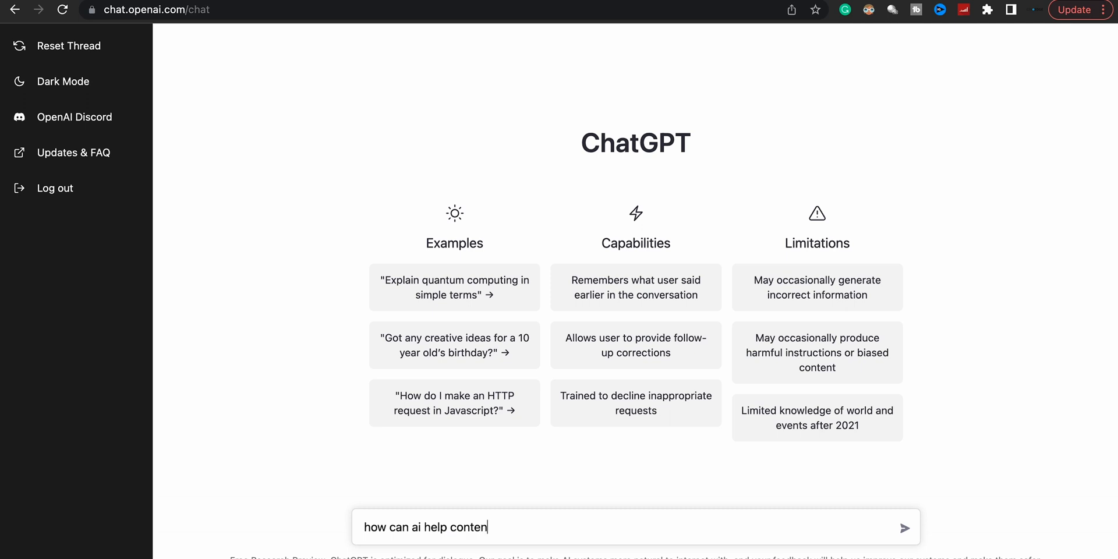
{"action": "type", "text": "creators"}
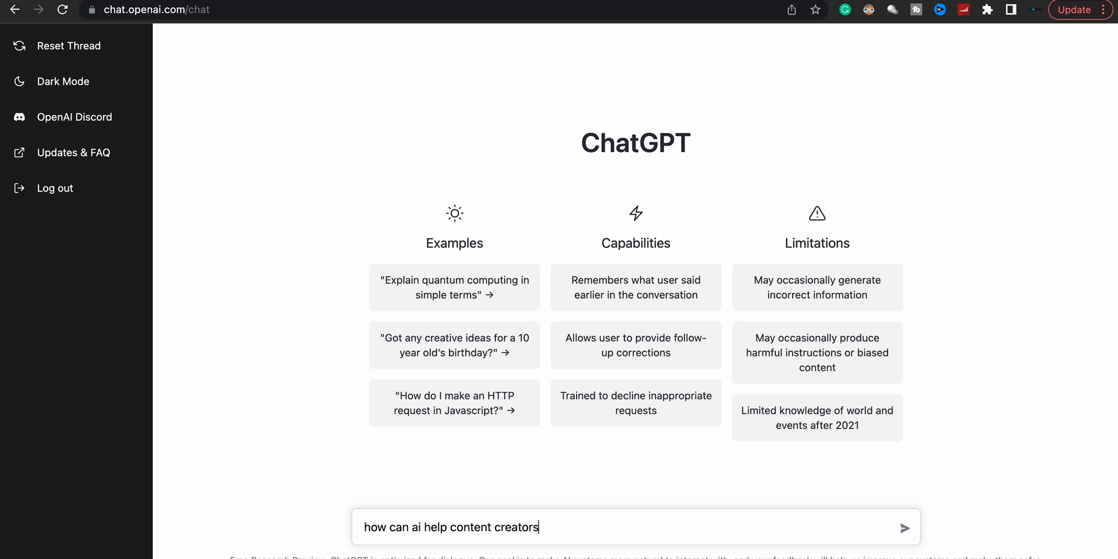
{"action": "left_click", "coordinate": [904, 528]}
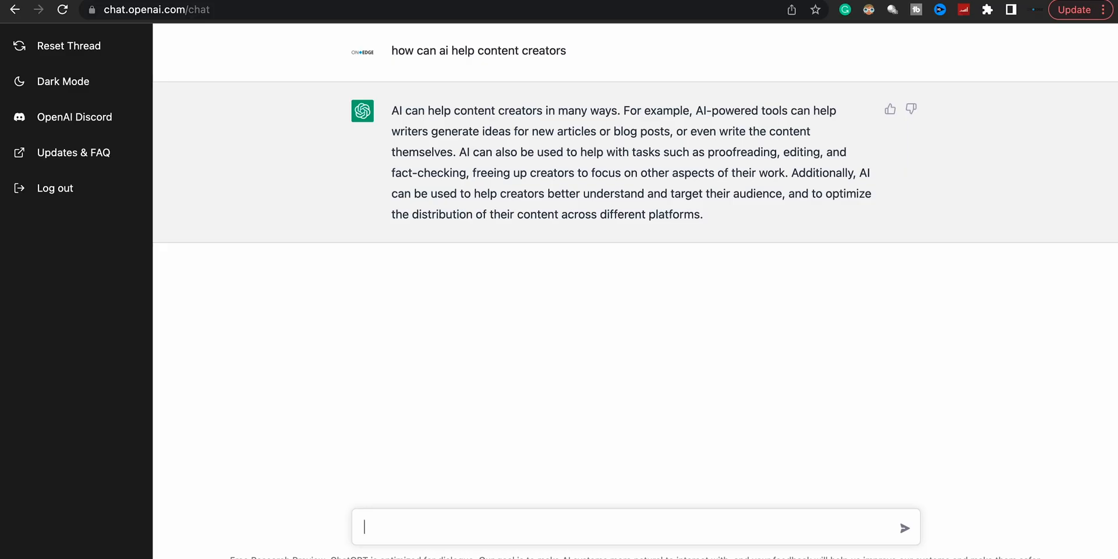
{"action": "mouse_move", "coordinate": [438, 486]}
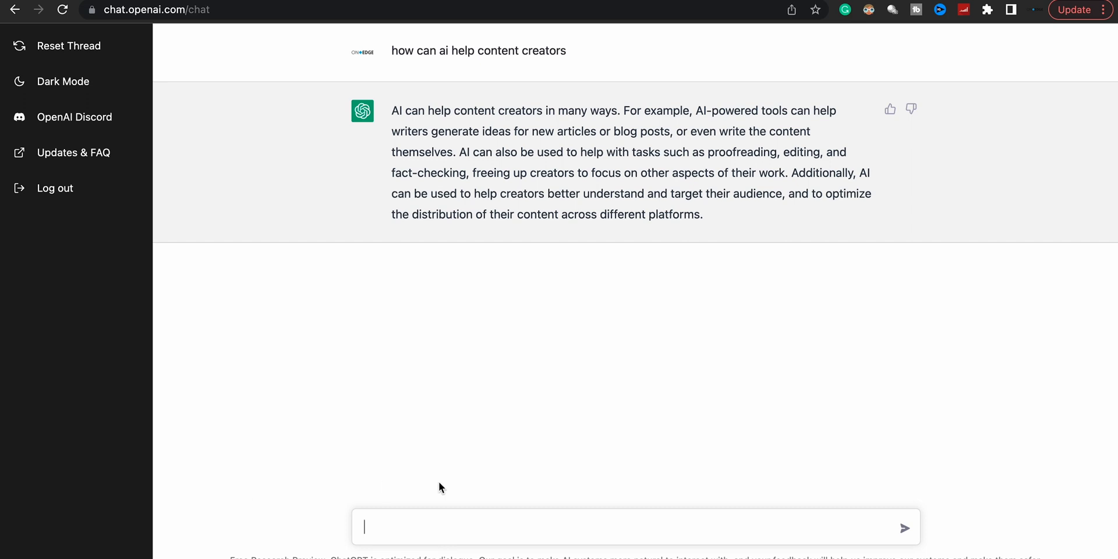
- Send the follow-up 'can you make this in list format'
{"action": "type", "text": "c"}
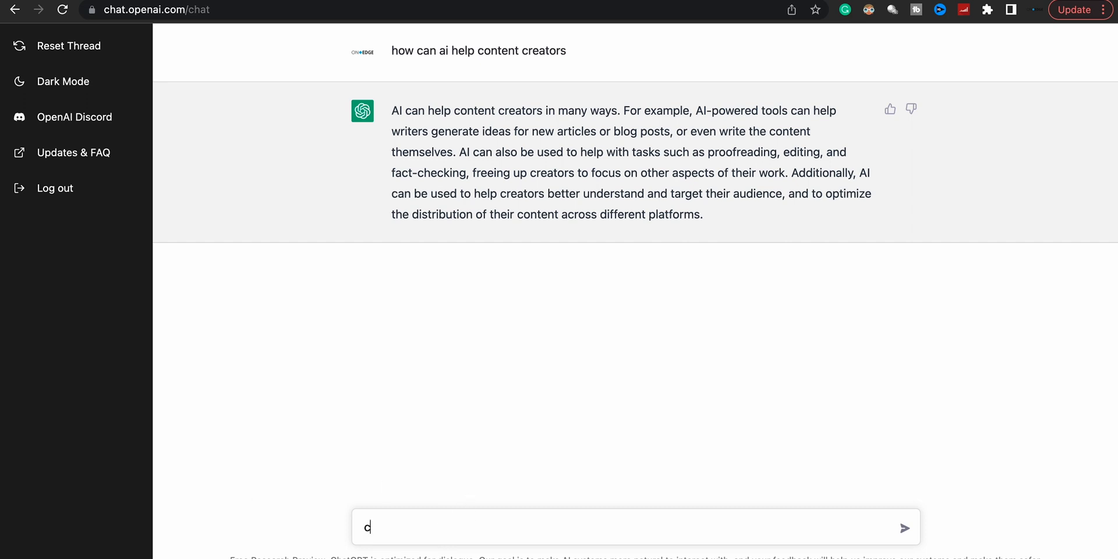
{"action": "type", "text": "an you make"}
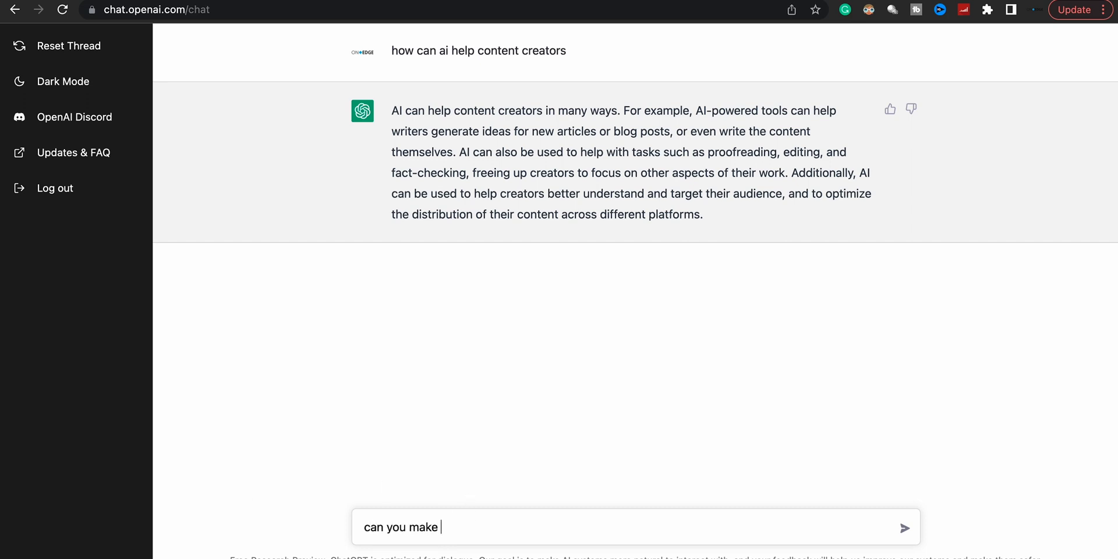
{"action": "type", "text": "this in li"}
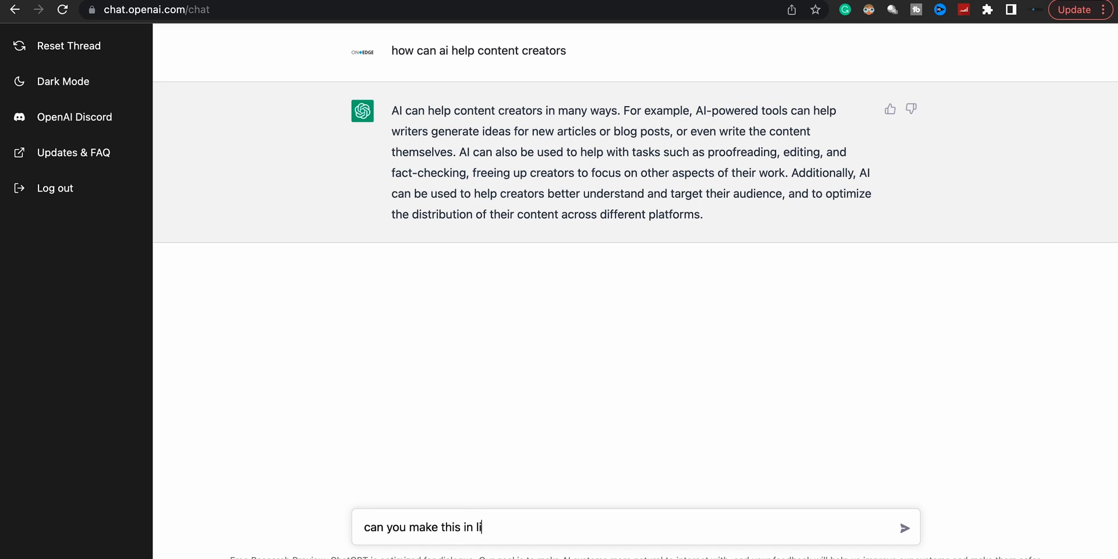
{"action": "type", "text": "st forma"}
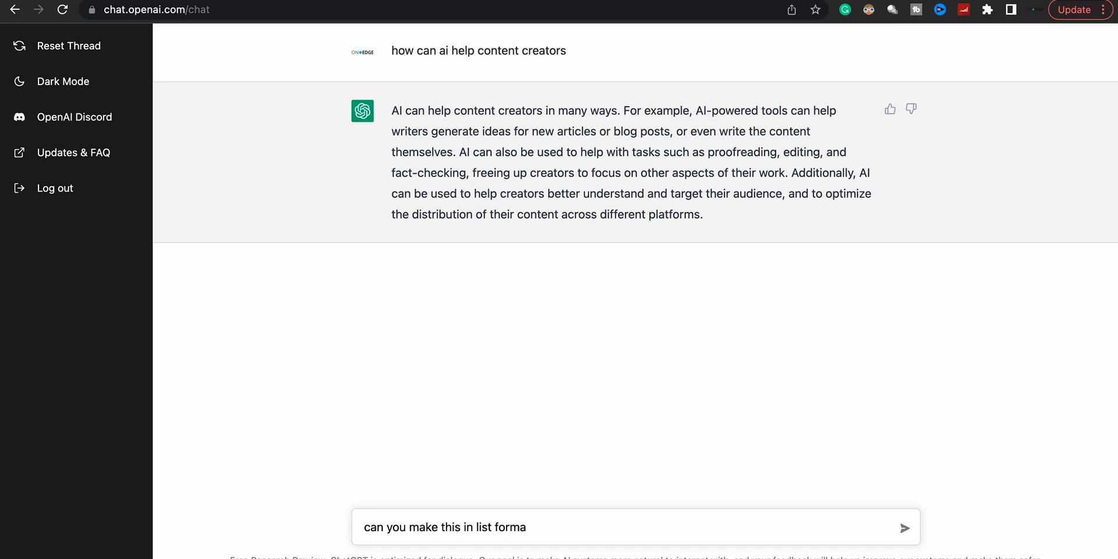
{"action": "type", "text": "t"}
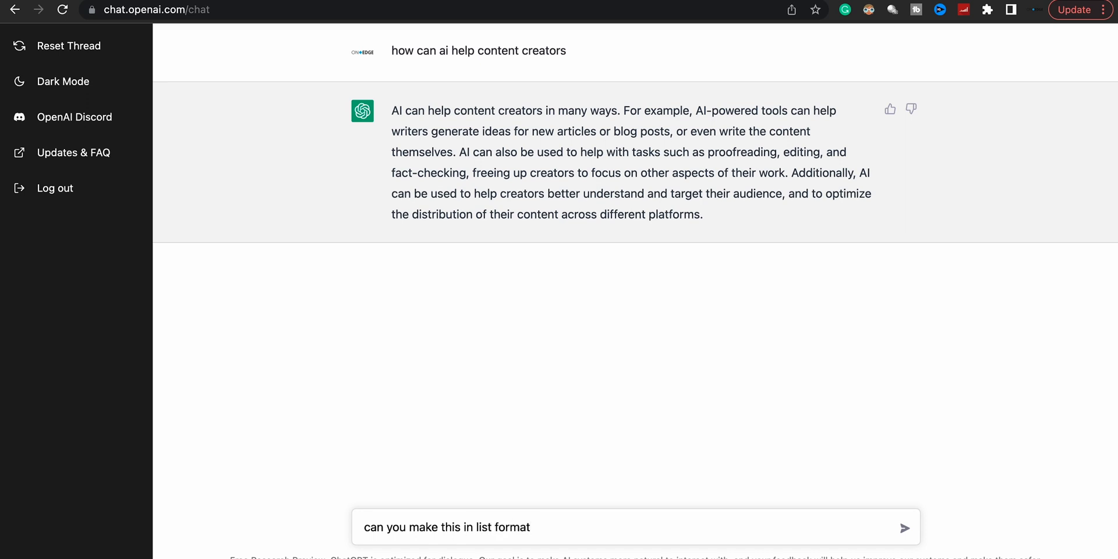
{"action": "left_click", "coordinate": [904, 528]}
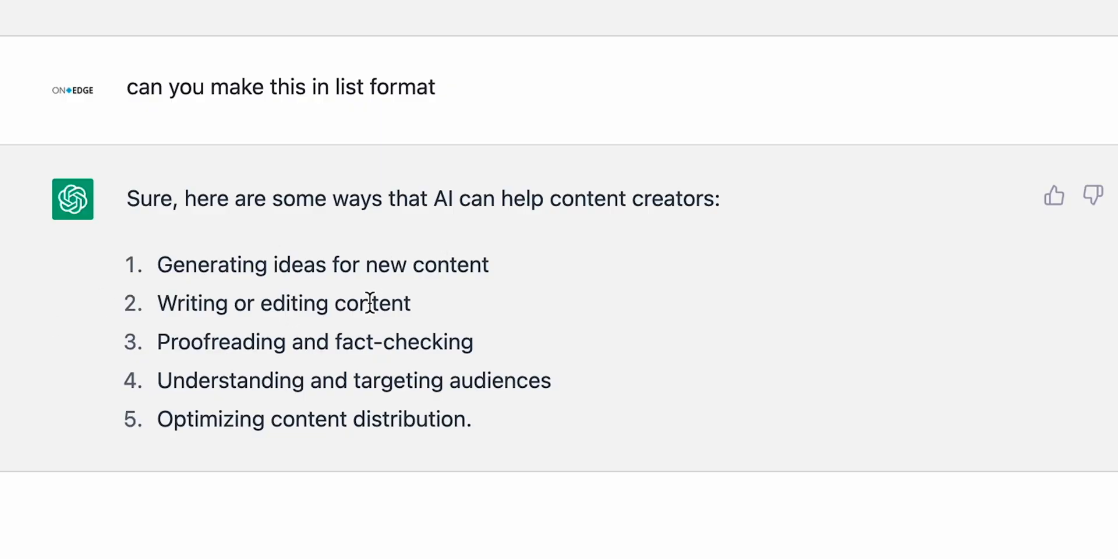
{"action": "mouse_move", "coordinate": [258, 328]}
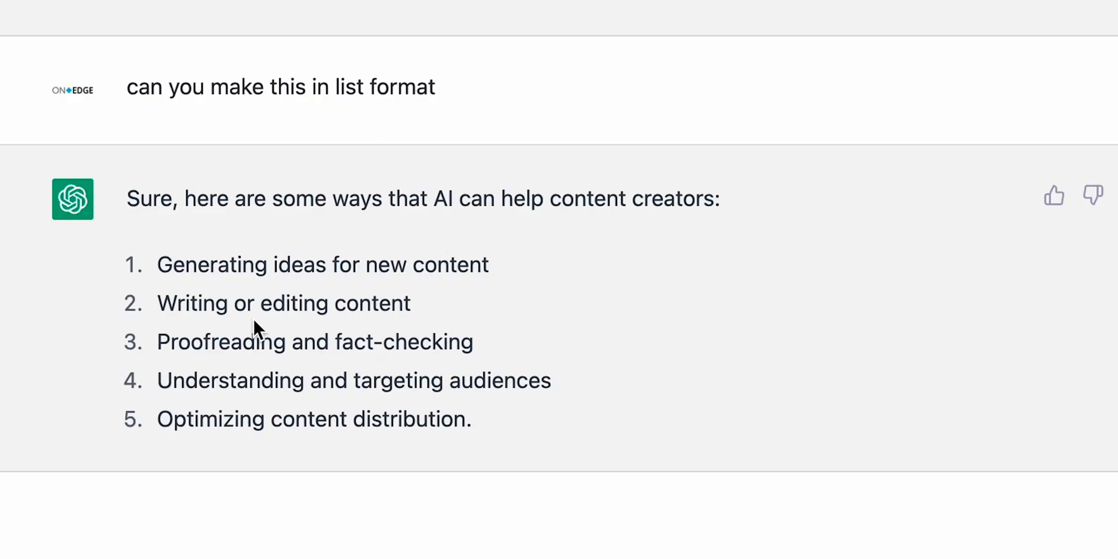
{"action": "mouse_move", "coordinate": [310, 364]}
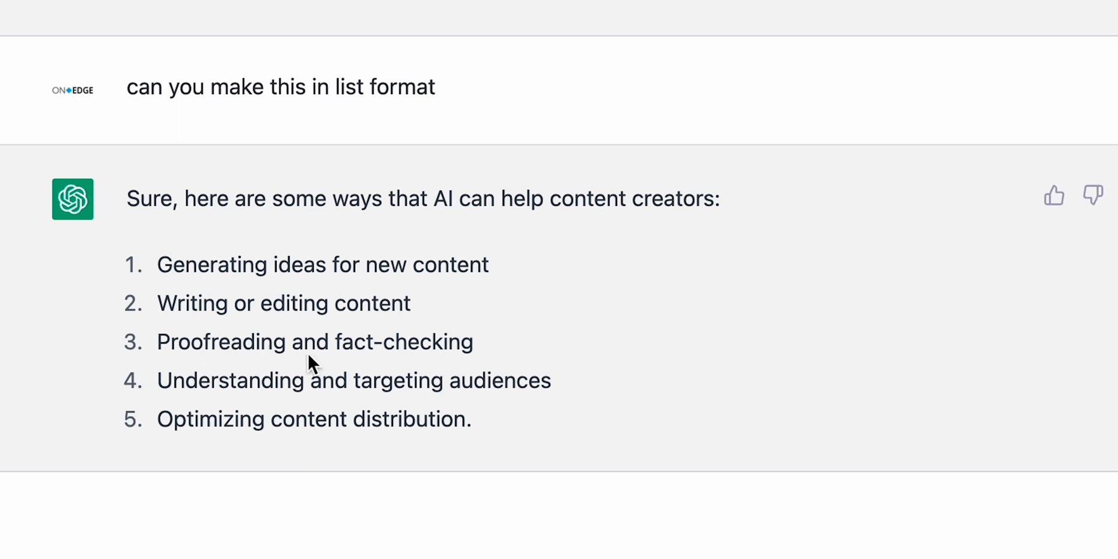
{"action": "mouse_move", "coordinate": [398, 390]}
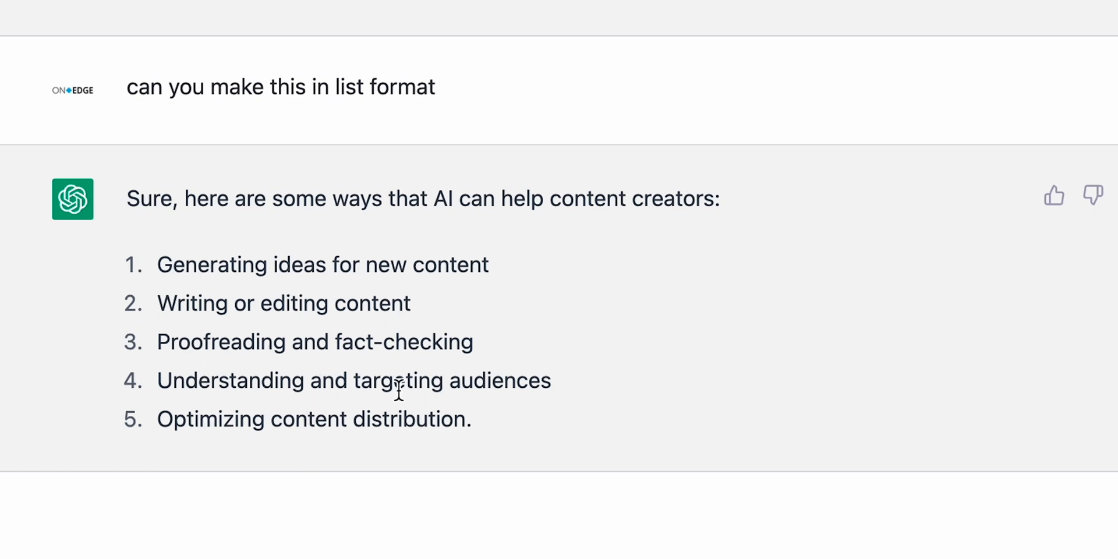
{"action": "mouse_move", "coordinate": [276, 422]}
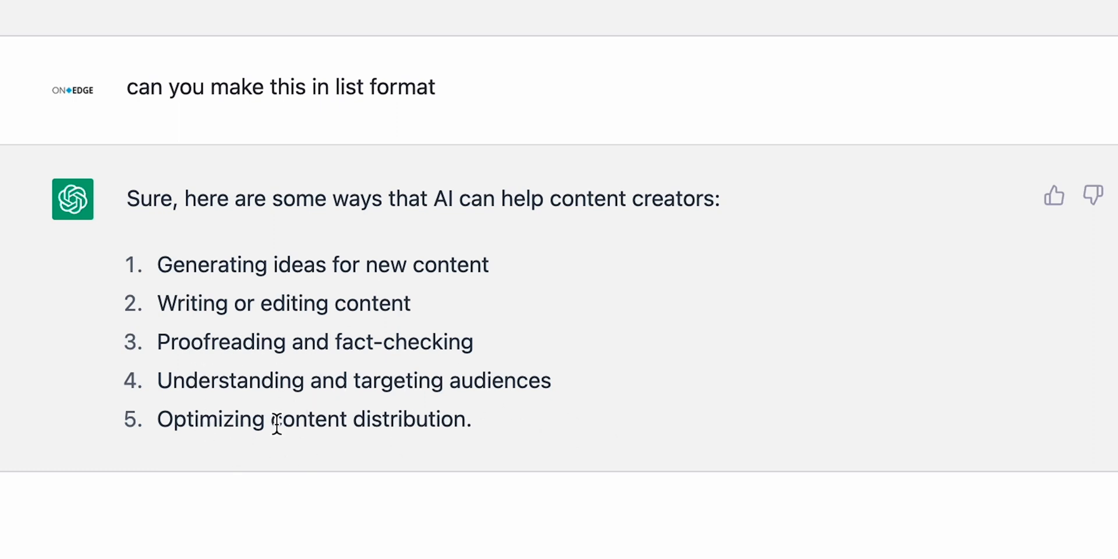
- Scroll the thread to review the five-item numbered list reply
{"action": "scroll", "scroll_direction": "down", "scroll_amount": 3}
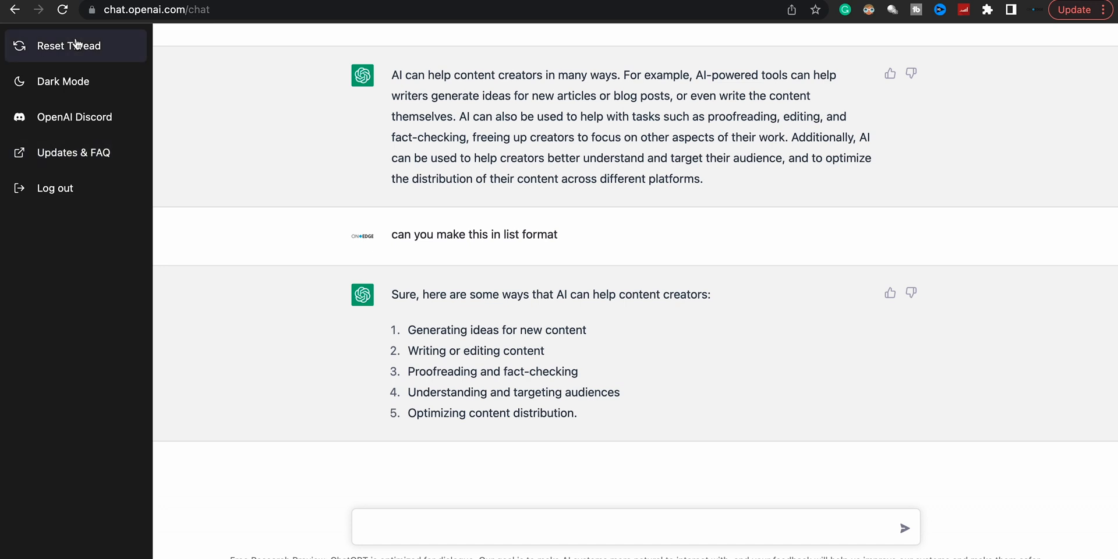
- Clear the conversation and send 'write a screenplay on a youtuber trying to succeed'
{"action": "left_click", "coordinate": [70, 45]}
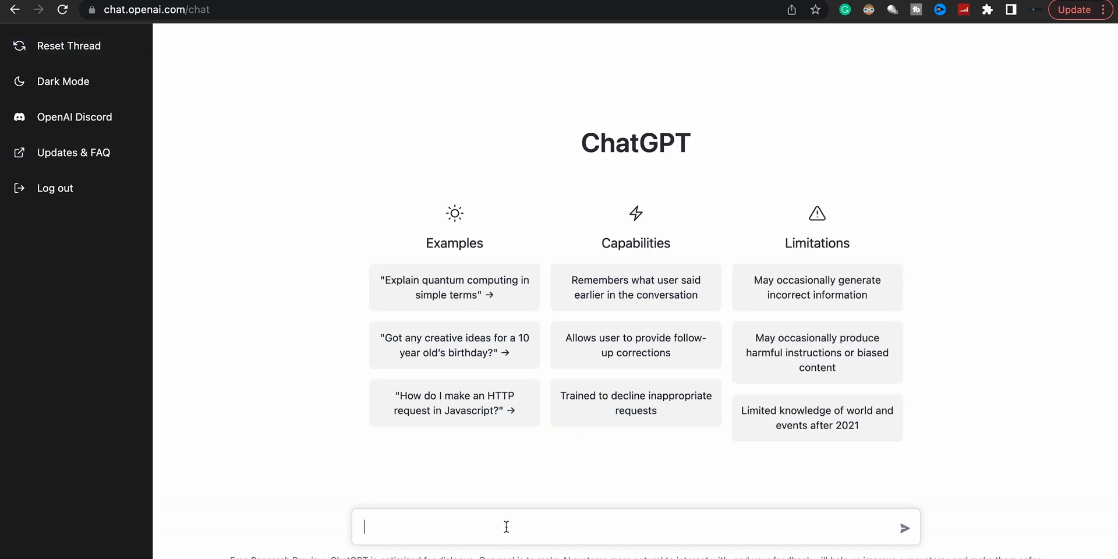
{"action": "type", "text": "write a"}
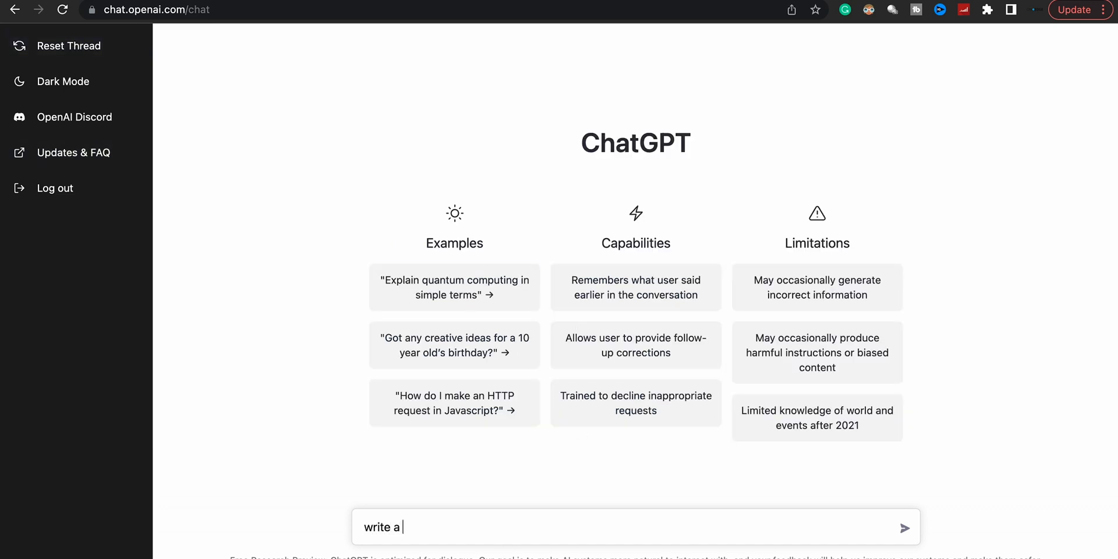
{"action": "type", "text": "screen"}
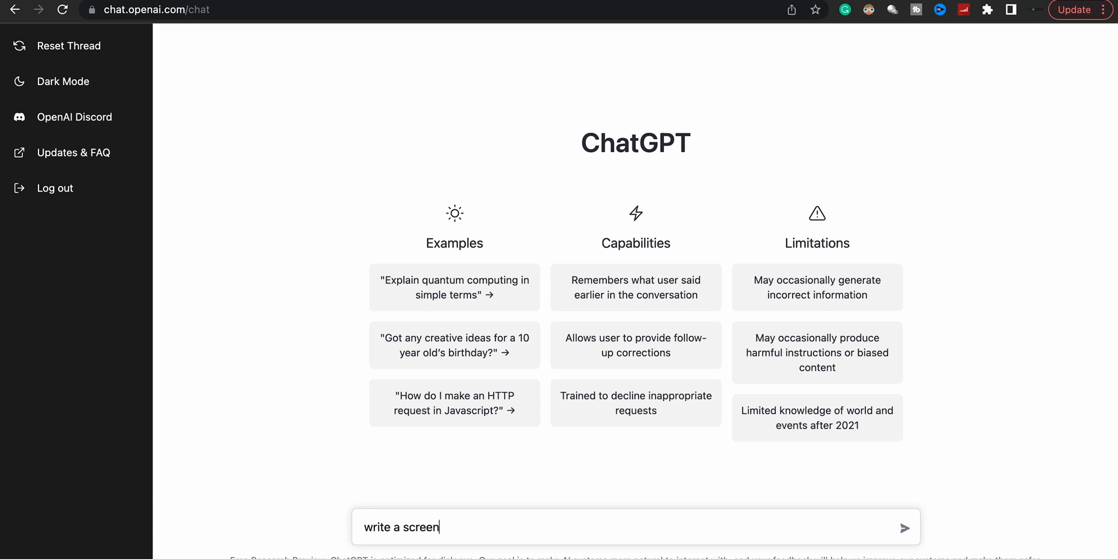
{"action": "type", "text": "play on a"}
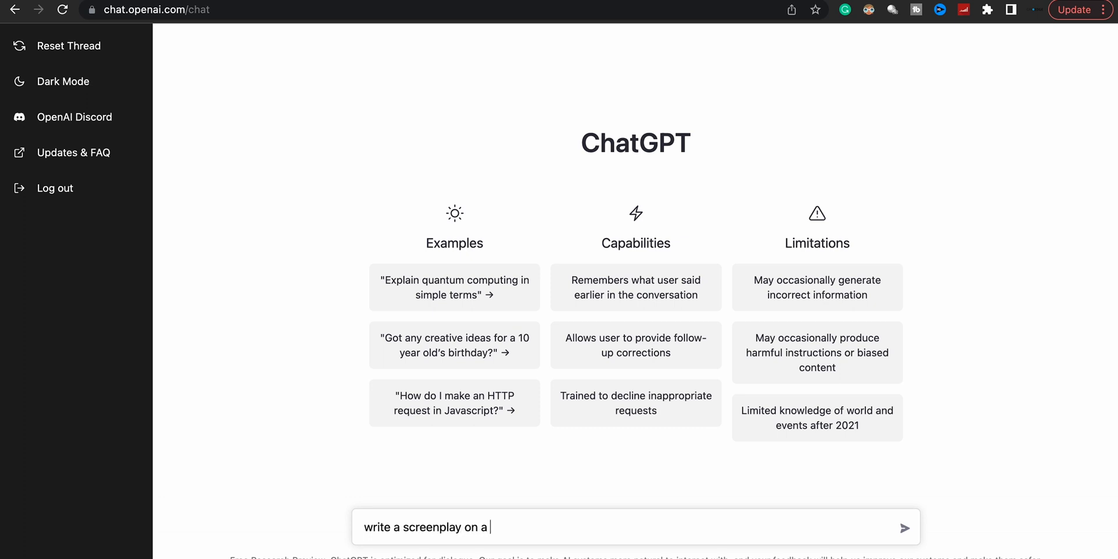
{"action": "type", "text": "youtuber"}
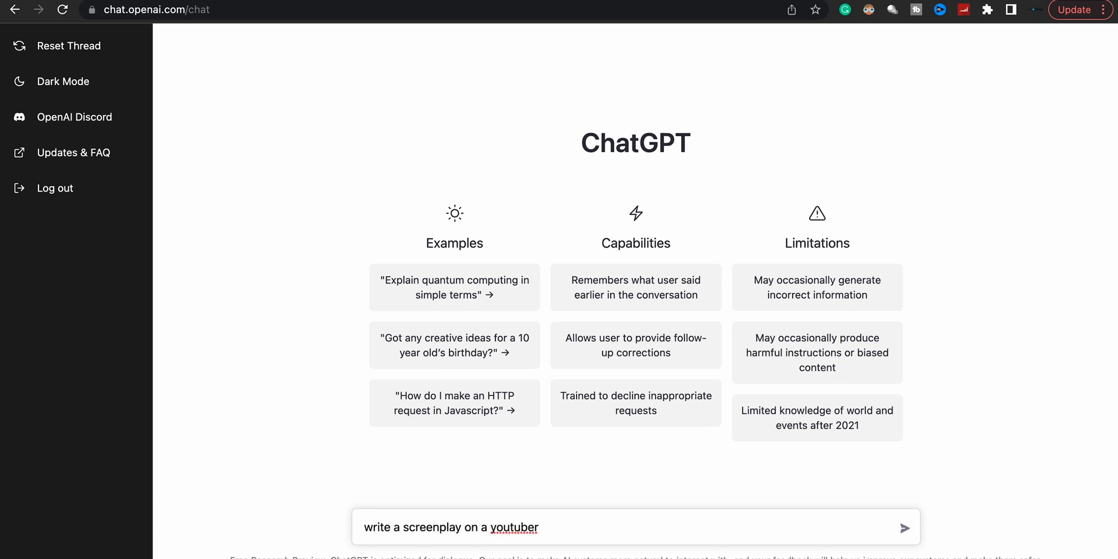
{"action": "type", "text": "trying to su"}
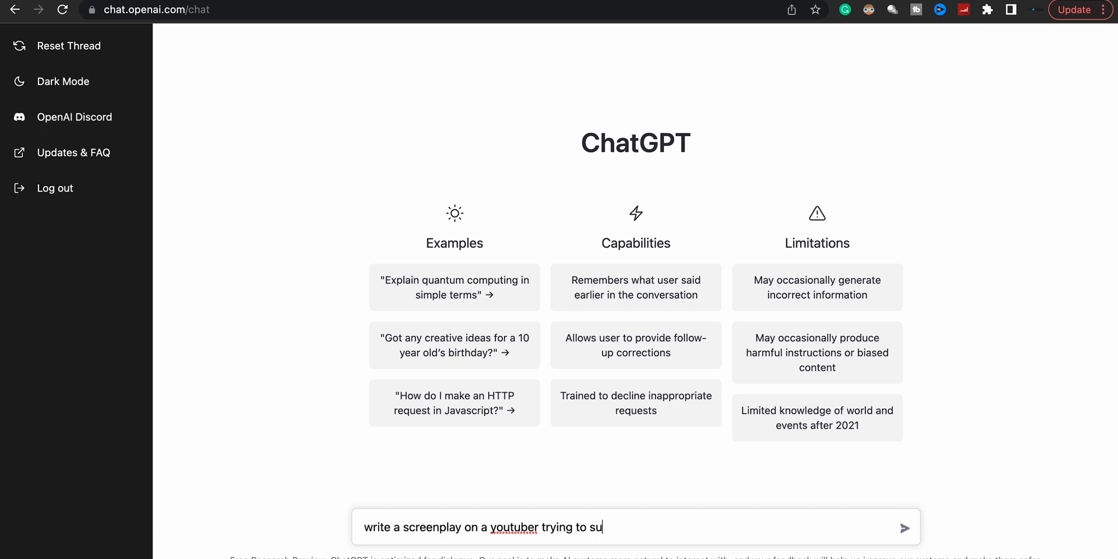
{"action": "type", "text": "cceed"}
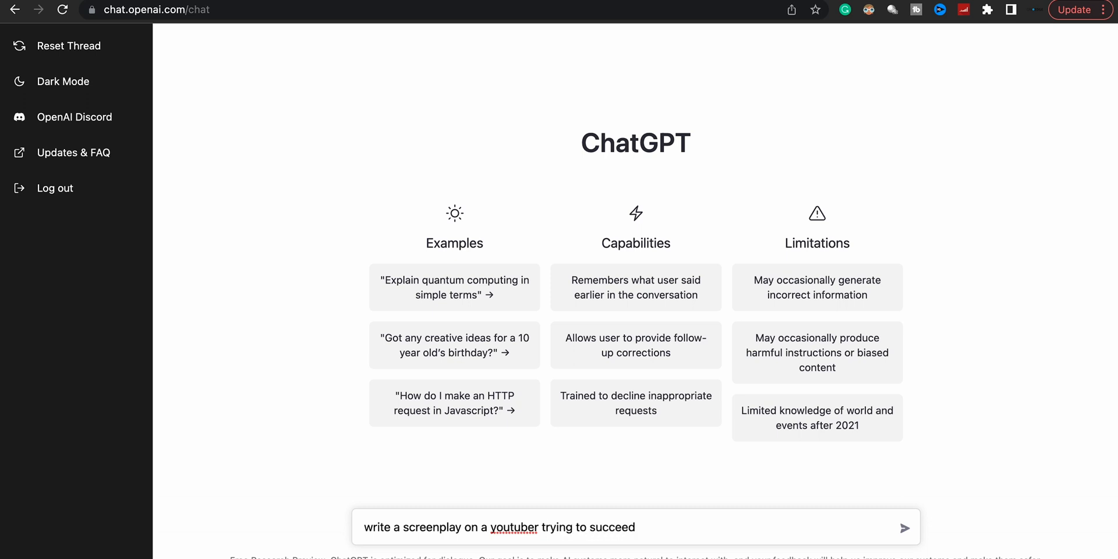
{"action": "left_click", "coordinate": [905, 528]}
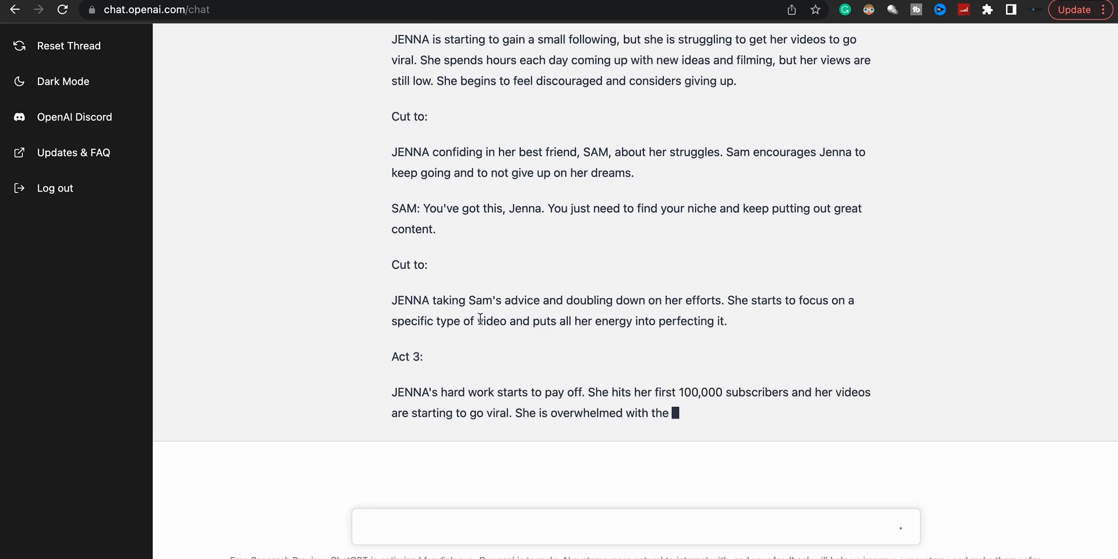
- Scroll down through the generating screenplay reply
{"action": "scroll", "scroll_direction": "down", "scroll_amount": 3}
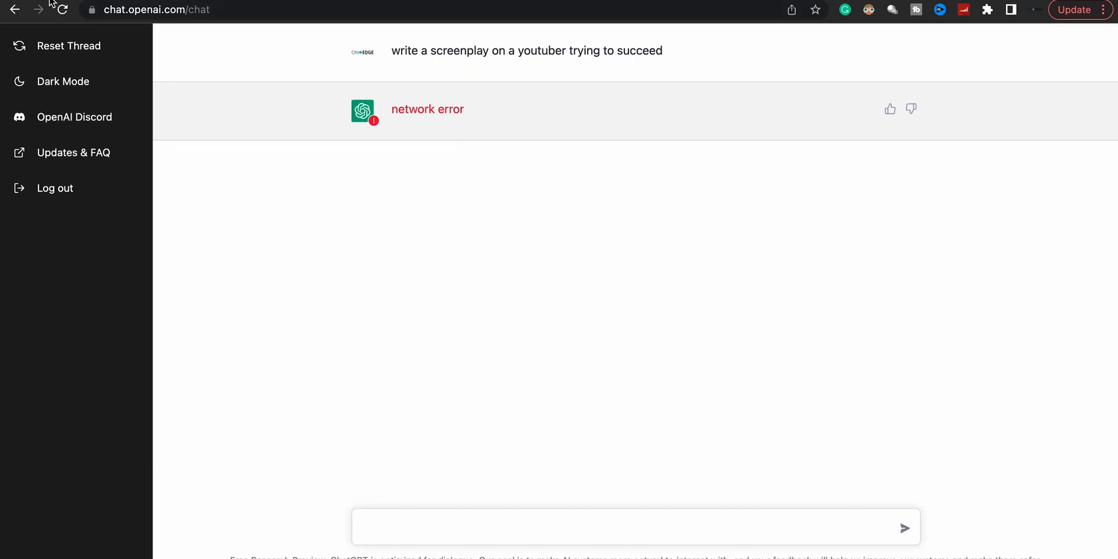
- Reset the thread to clear the network-error screenplay conversation
{"action": "left_click", "coordinate": [69, 45]}
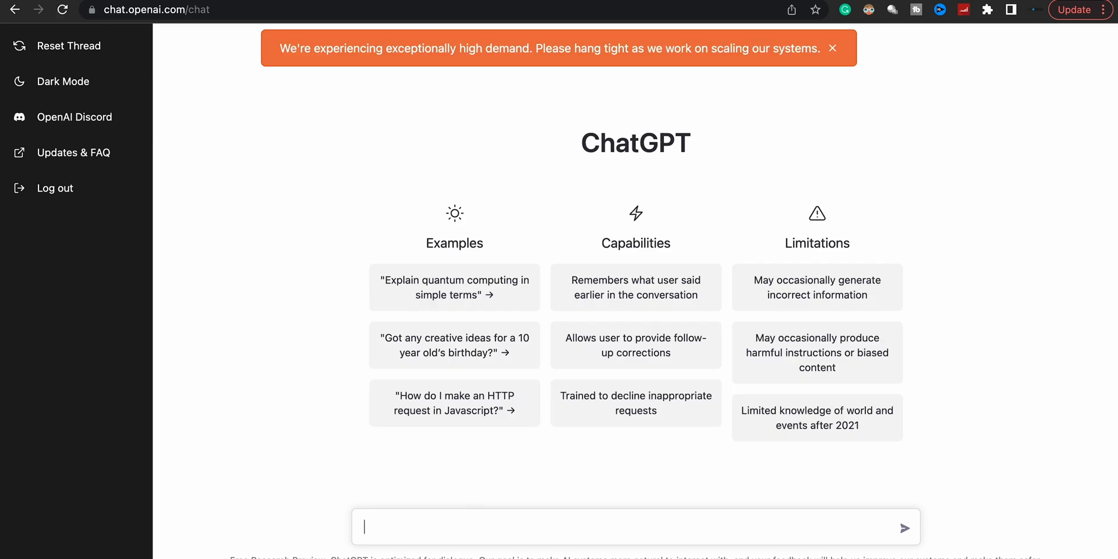
{"action": "mouse_move", "coordinate": [496, 70]}
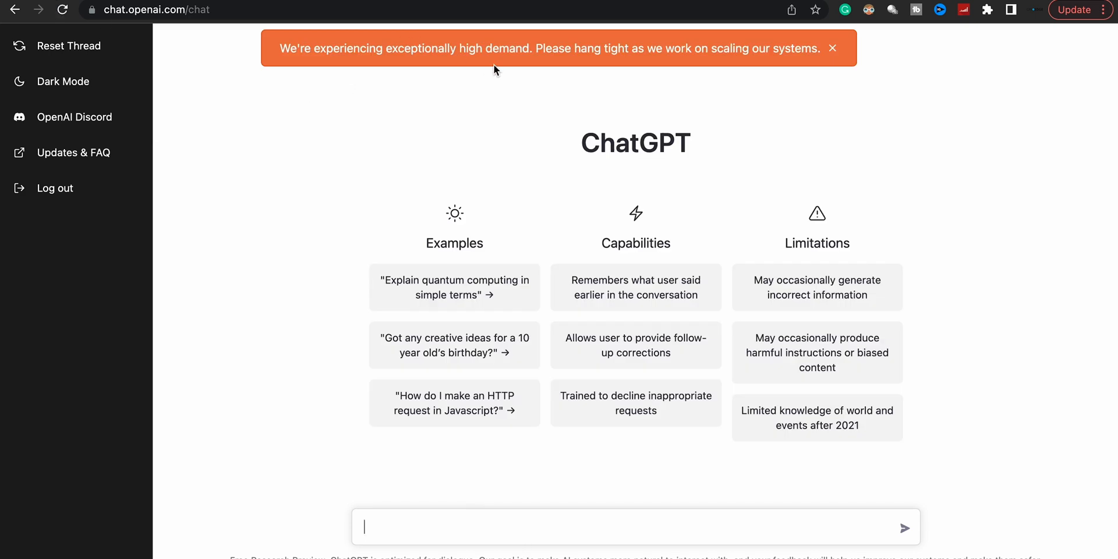
- Draft a 'write a release form about delivering' prompt, then erase the release form wording
{"action": "type", "text": "write"}
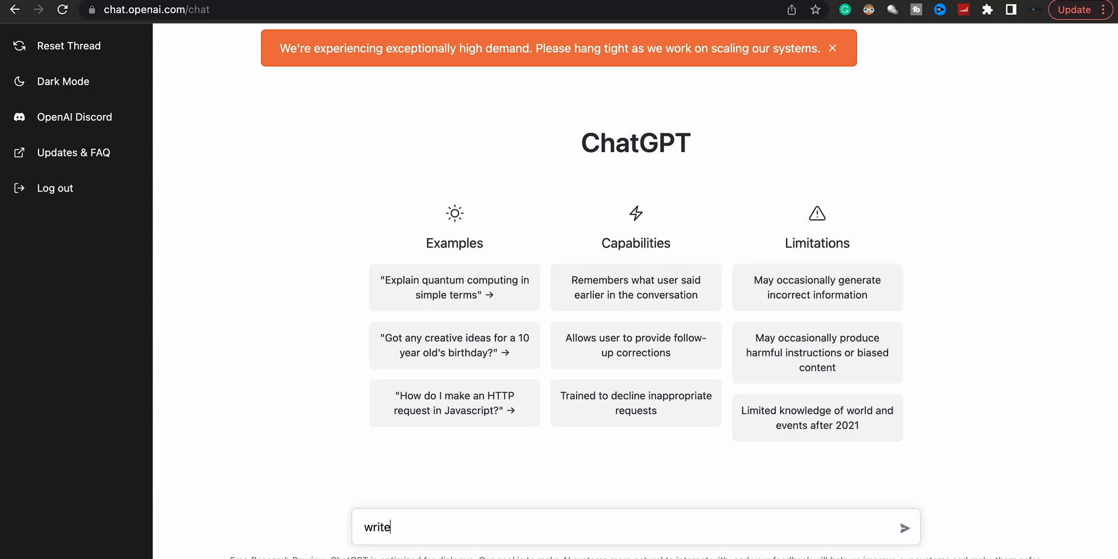
{"action": "type", "text": "a"}
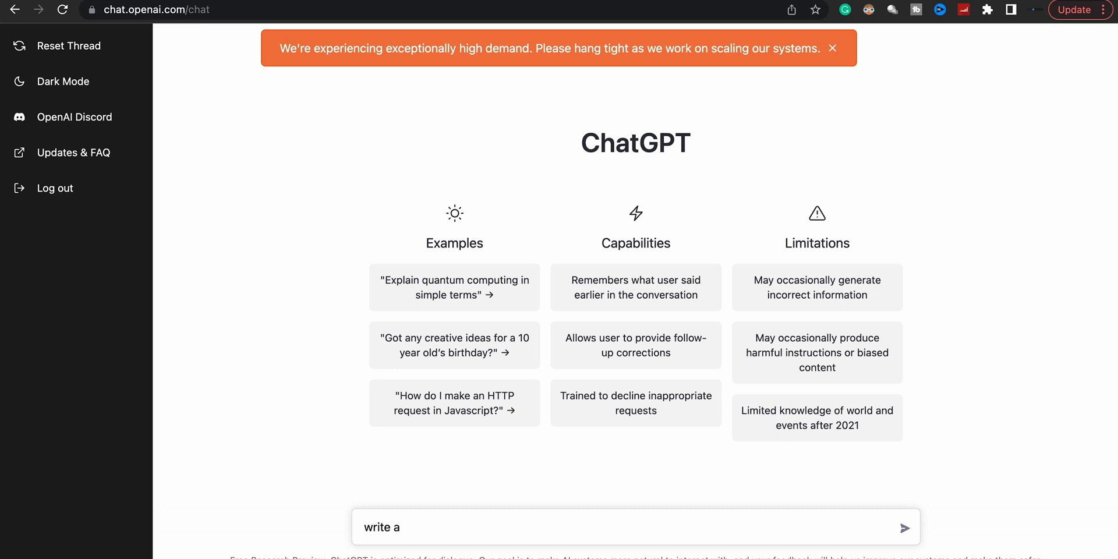
{"action": "type", "text": "release form"}
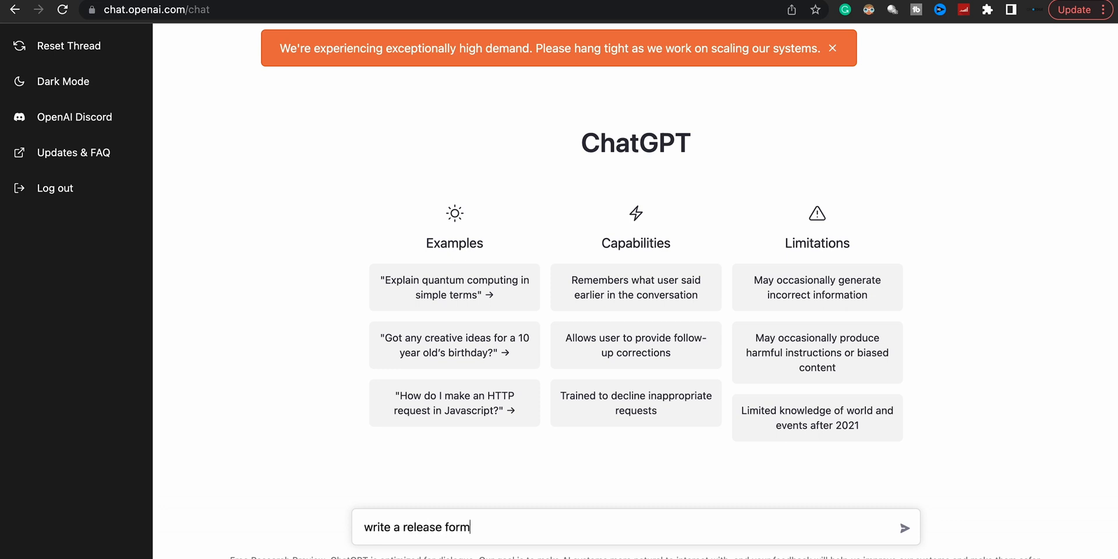
{"action": "type", "text": "about"}
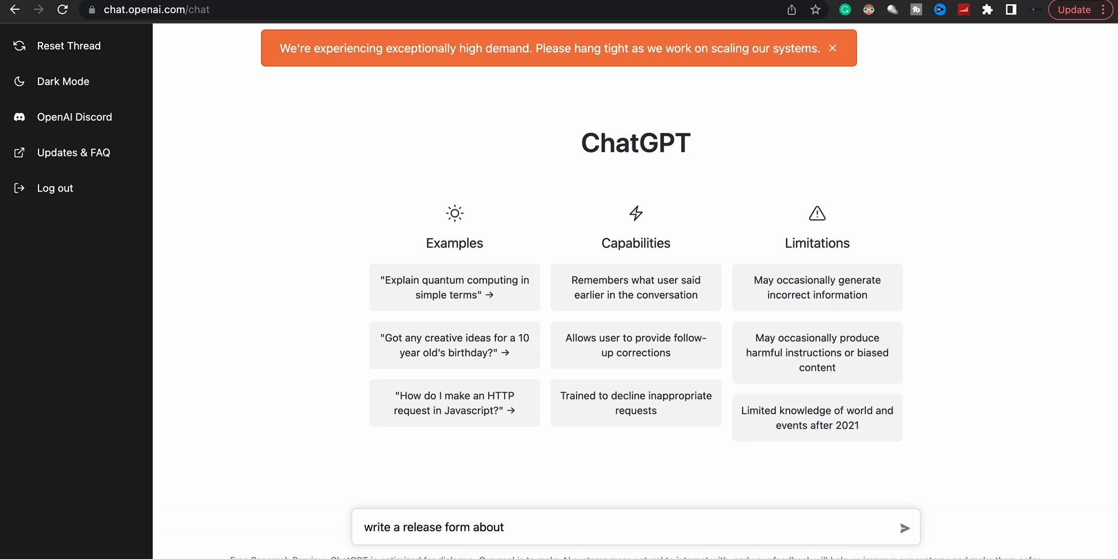
{"action": "type", "text": "delivering"}
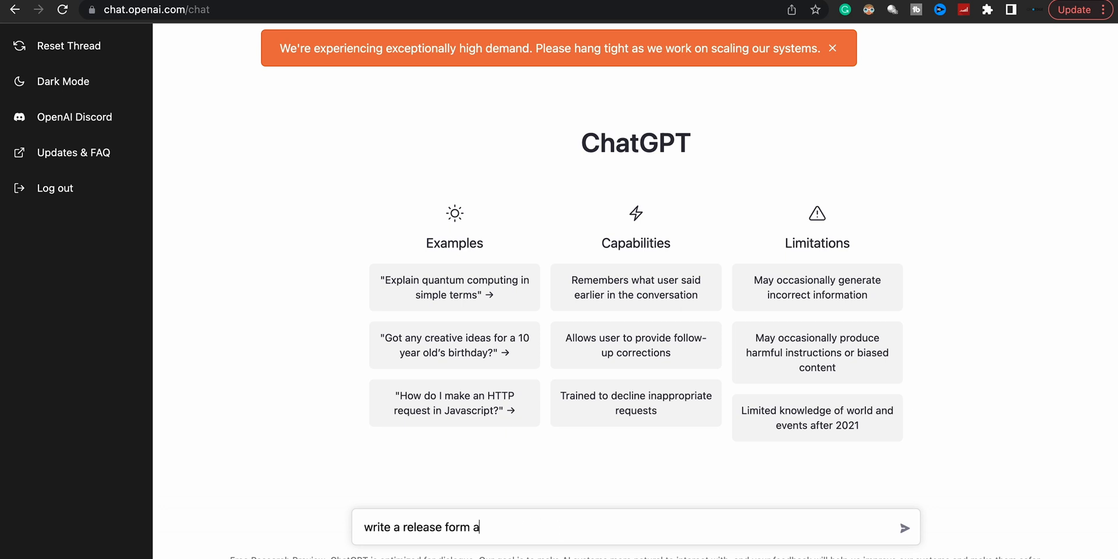
{"action": "key", "text": "Backspace"}
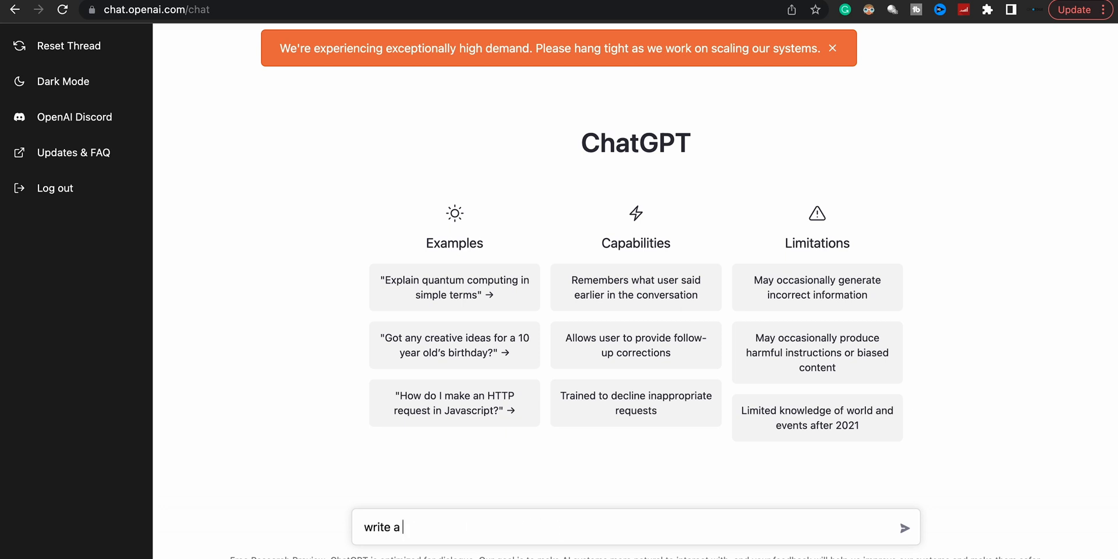
- Retype the prompt as a service agreement between videographer and client, fixing the typo
{"action": "type", "text": "service a"}
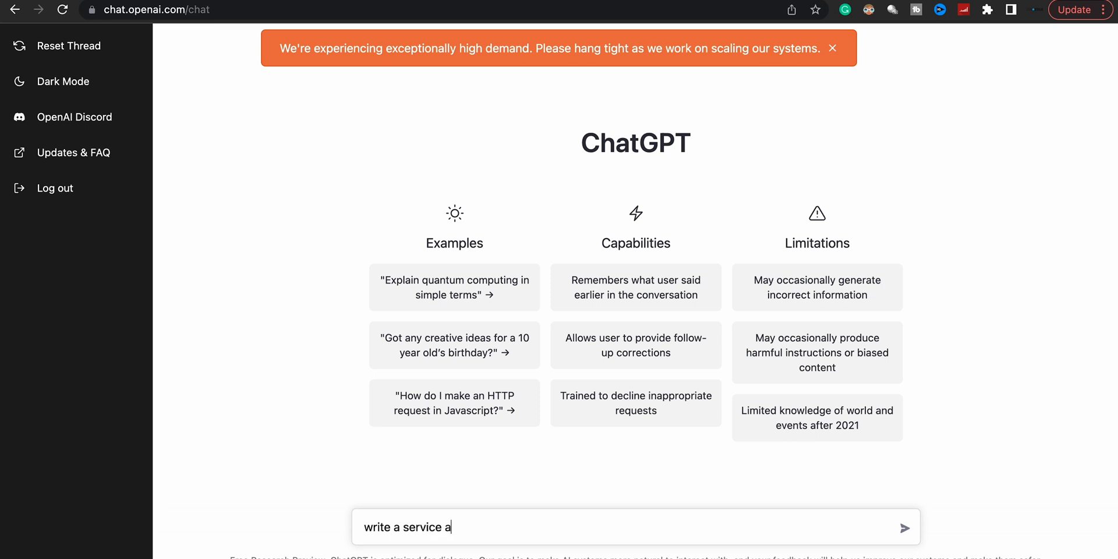
{"action": "type", "text": "greement between video"}
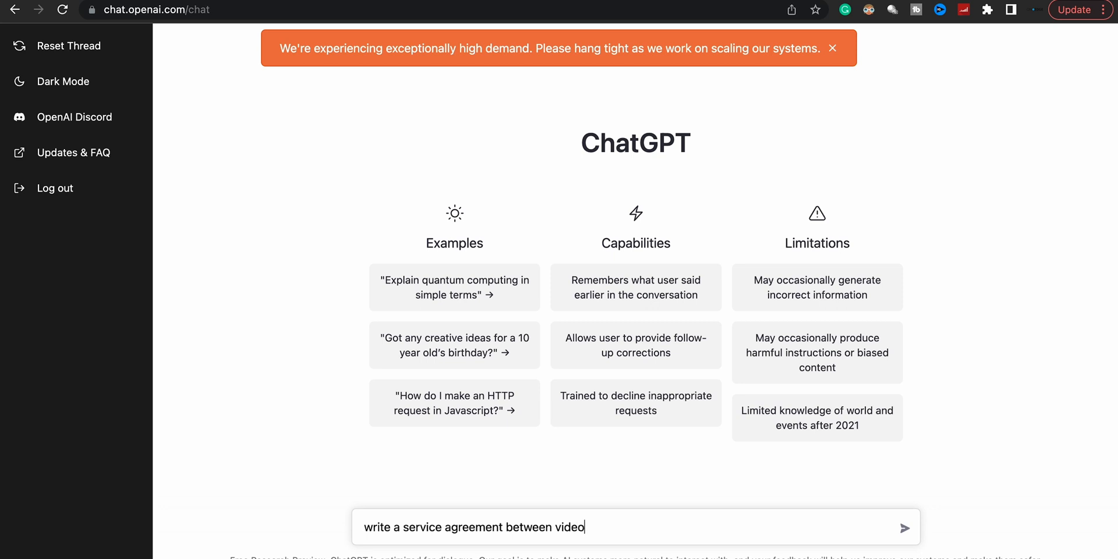
{"action": "type", "text": "graph"}
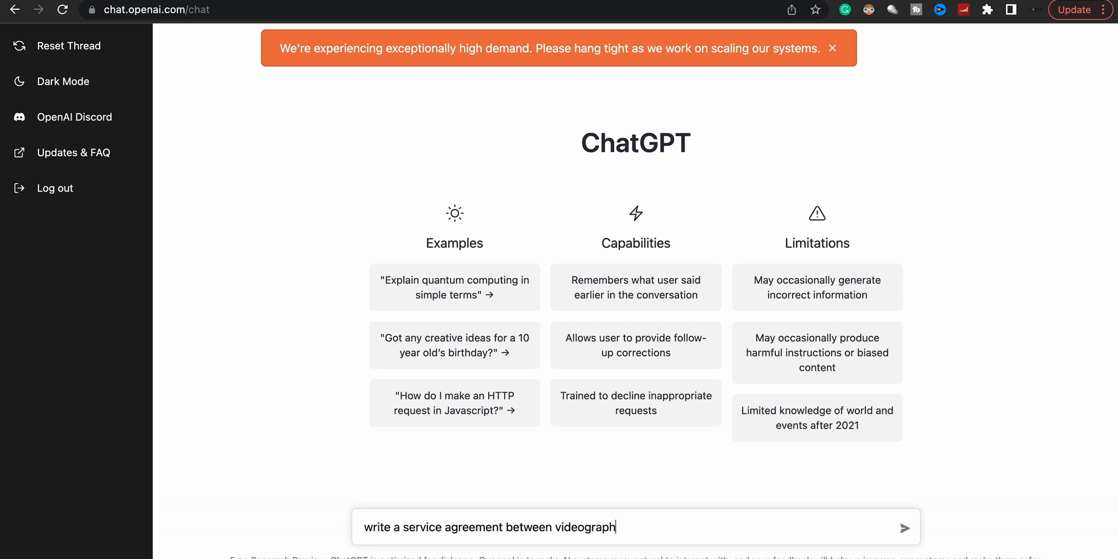
{"action": "type", "text": "er and"}
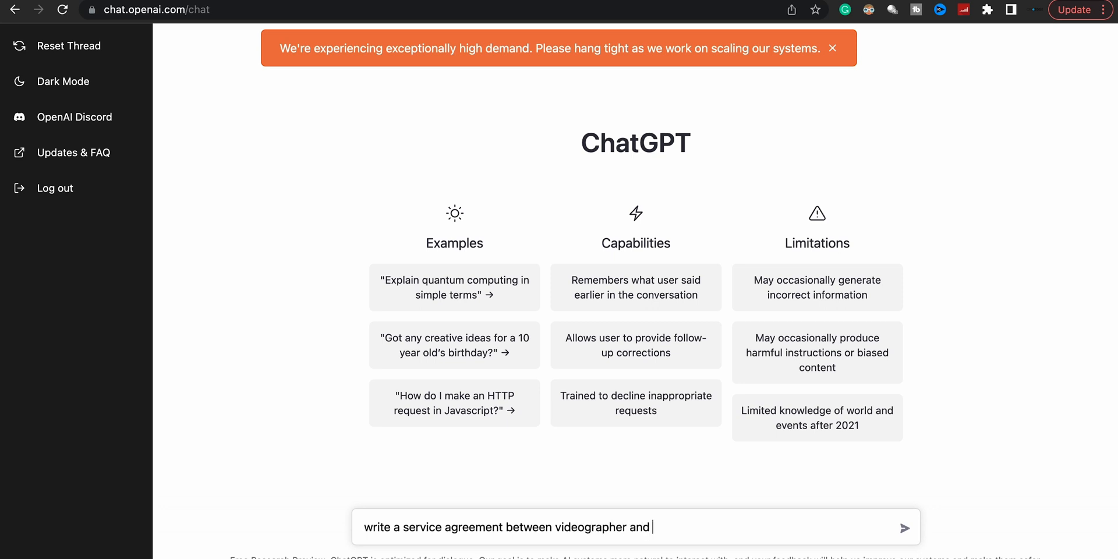
{"action": "type", "text": "sclit"}
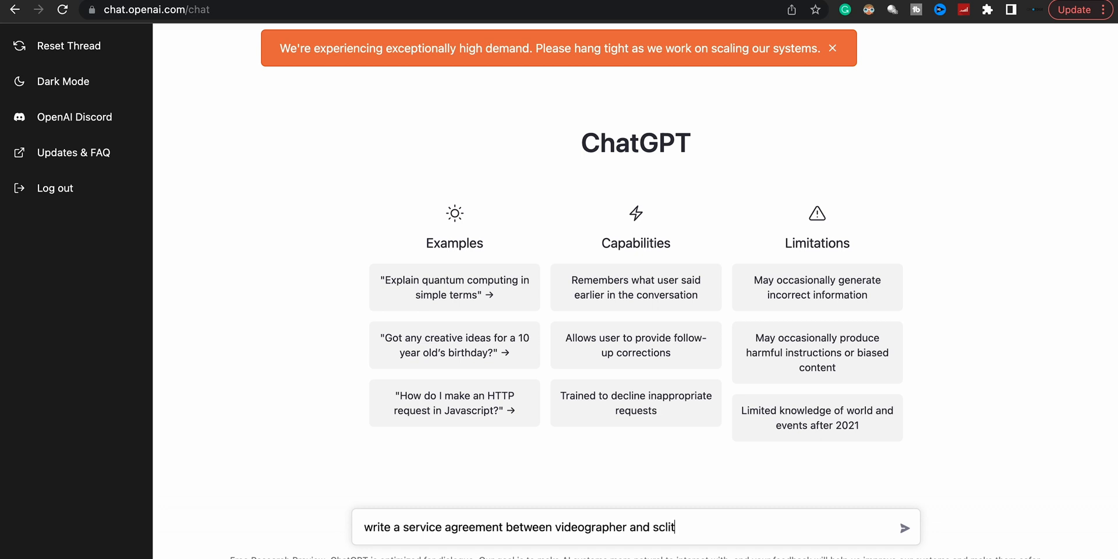
{"action": "key", "text": "BackSpace"}
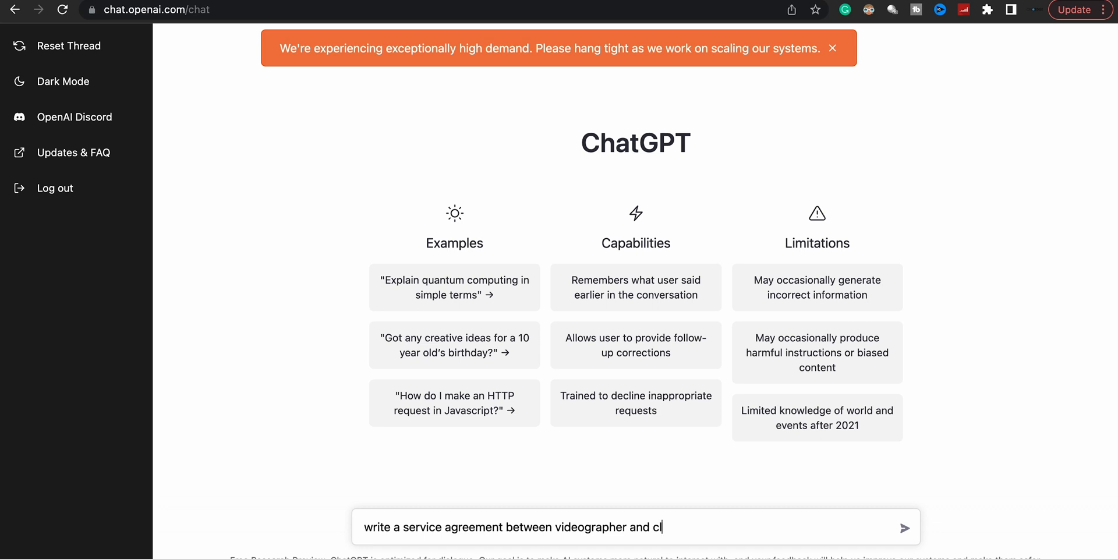
- Send the videographer–client agreement request, dismiss the high-demand notice, and scroll the generating reply
{"action": "left_click", "coordinate": [904, 528]}
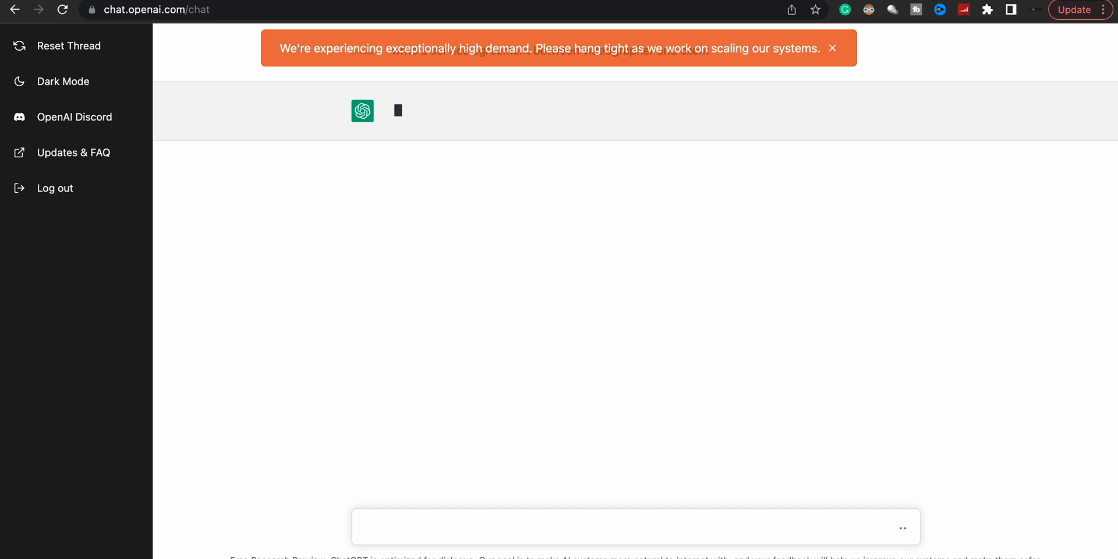
{"action": "left_click", "coordinate": [832, 48]}
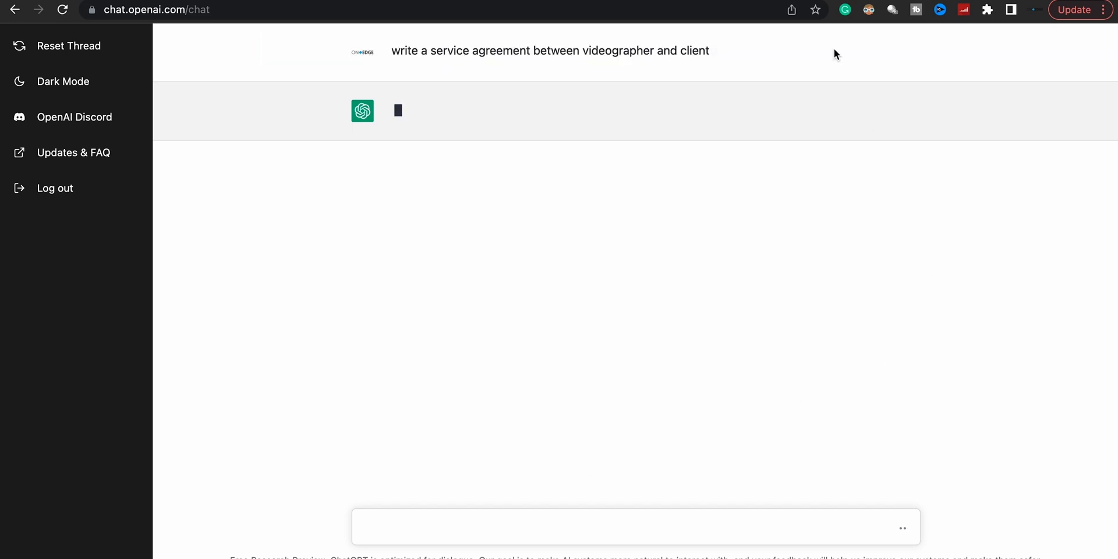
{"action": "mouse_move", "coordinate": [713, 284]}
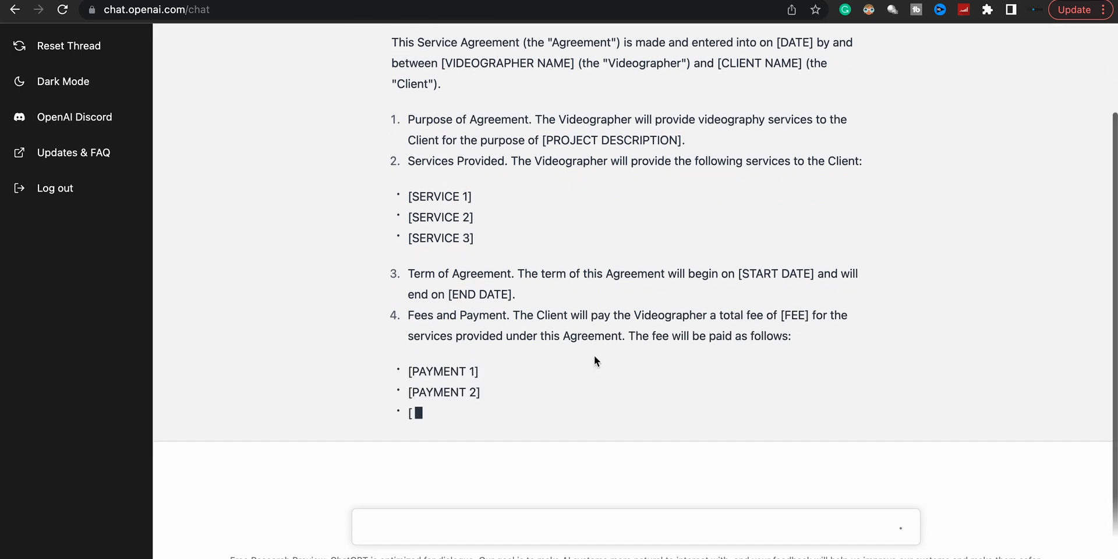
{"action": "scroll", "scroll_direction": "down", "scroll_amount": 3}
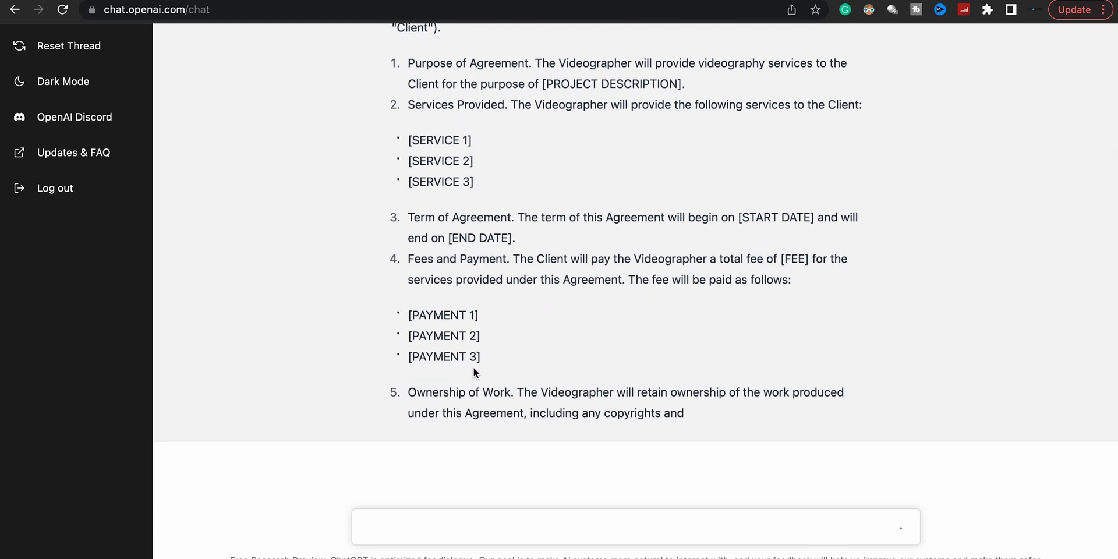
{"action": "scroll", "scroll_direction": "up", "scroll_amount": 3}
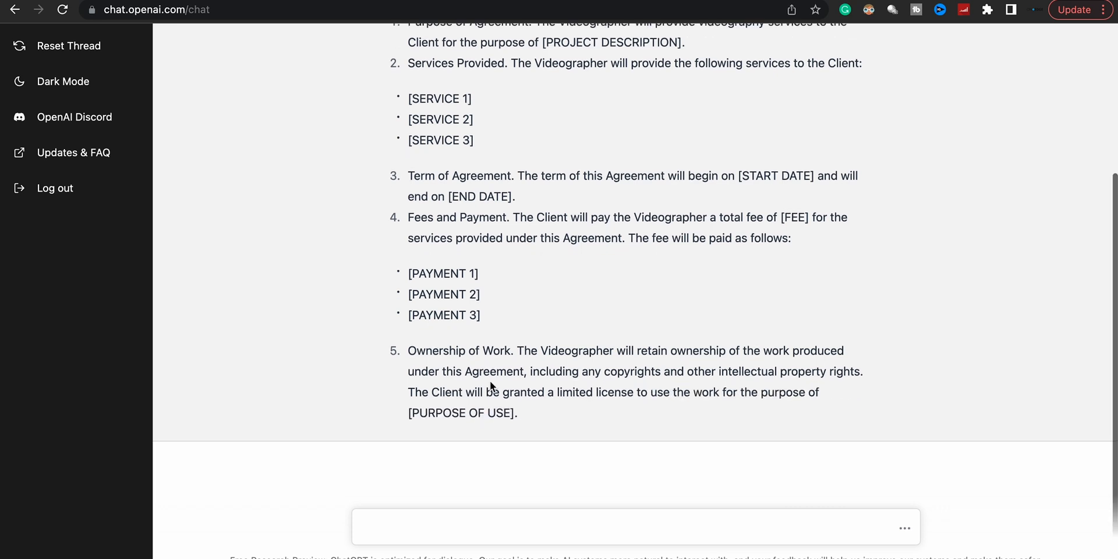
{"action": "scroll", "scroll_direction": "down", "scroll_amount": 3}
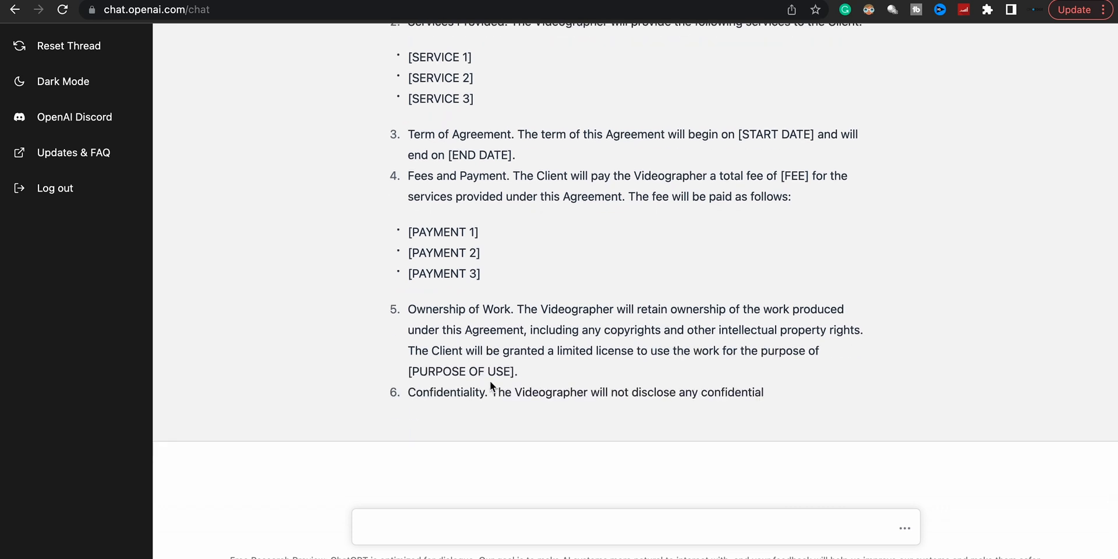